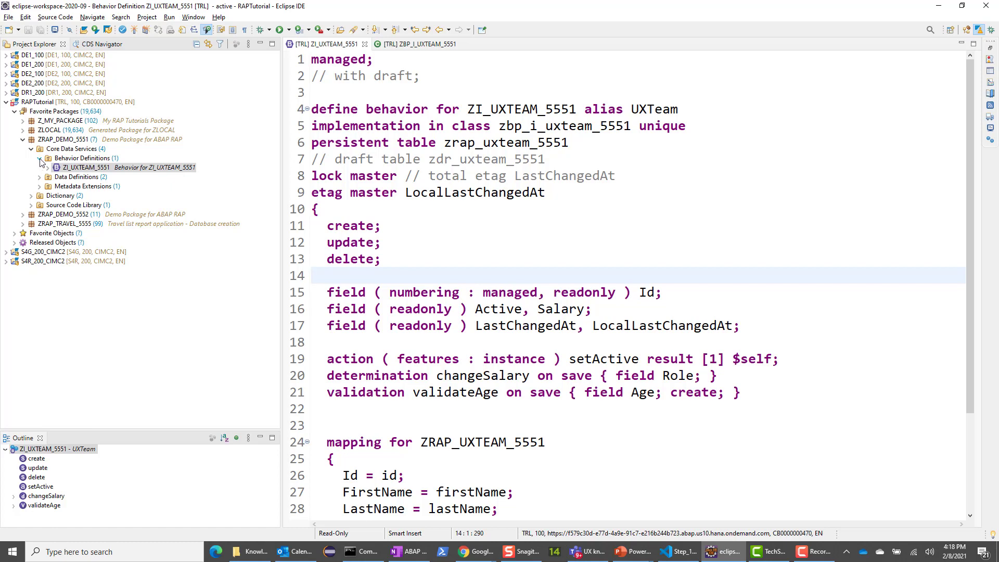
Create a behavior definition for the ZC_UXTEAM_5551 consumption view using the existing transport request.
{"action": "left_click", "coordinate": [40, 177]}
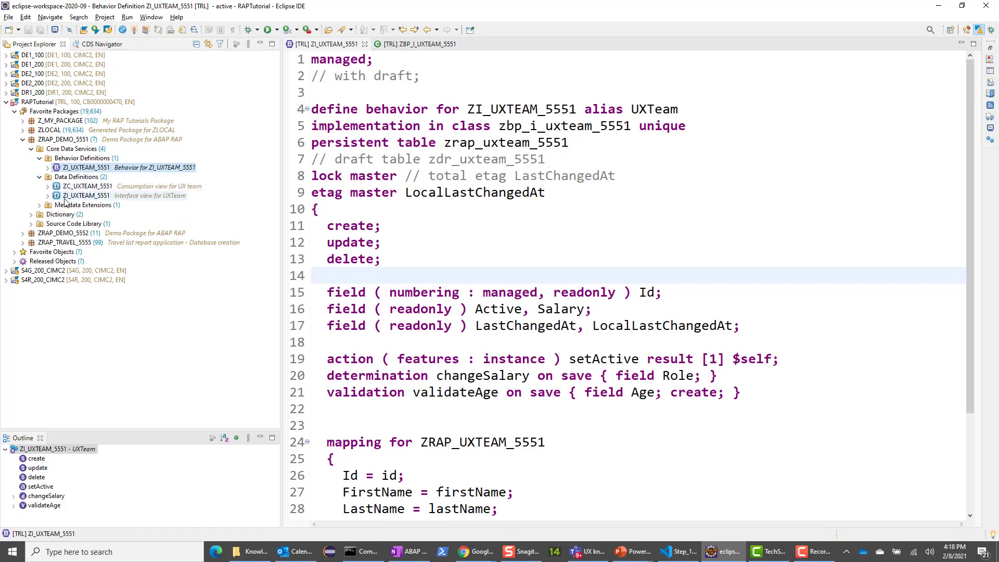
{"action": "left_click", "coordinate": [86, 186]}
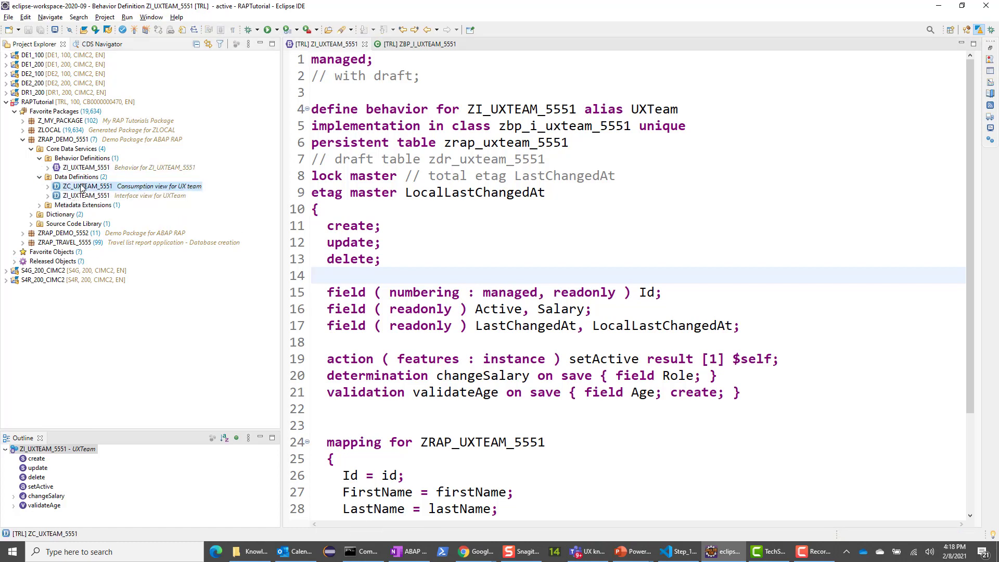
{"action": "right_click", "coordinate": [88, 185]}
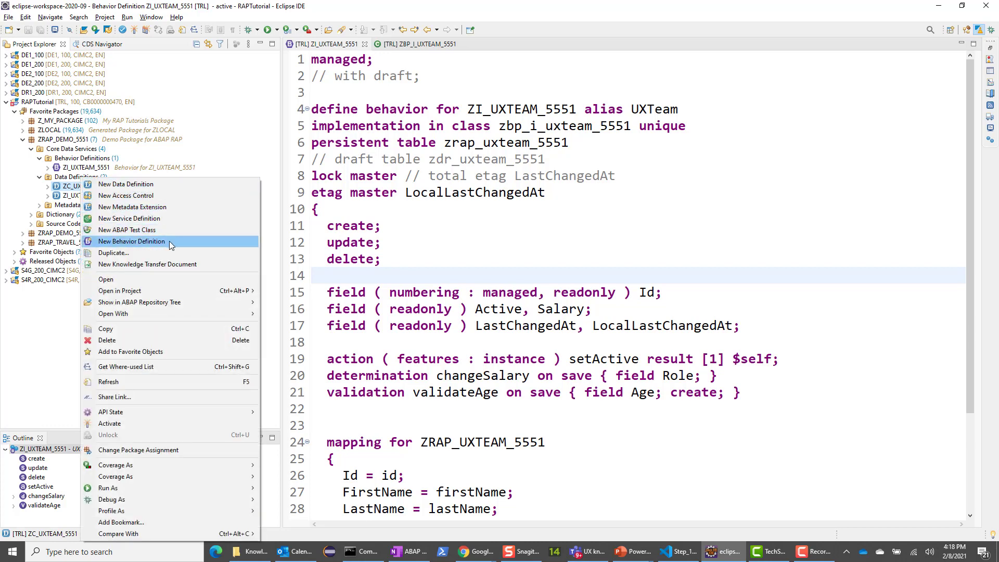
{"action": "left_click", "coordinate": [131, 240]}
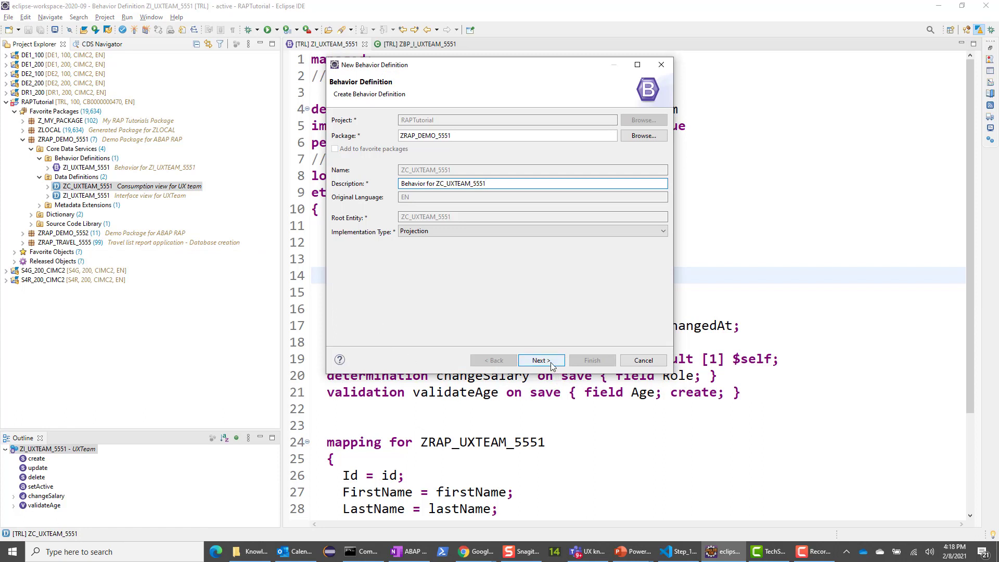
{"action": "left_click", "coordinate": [541, 360]}
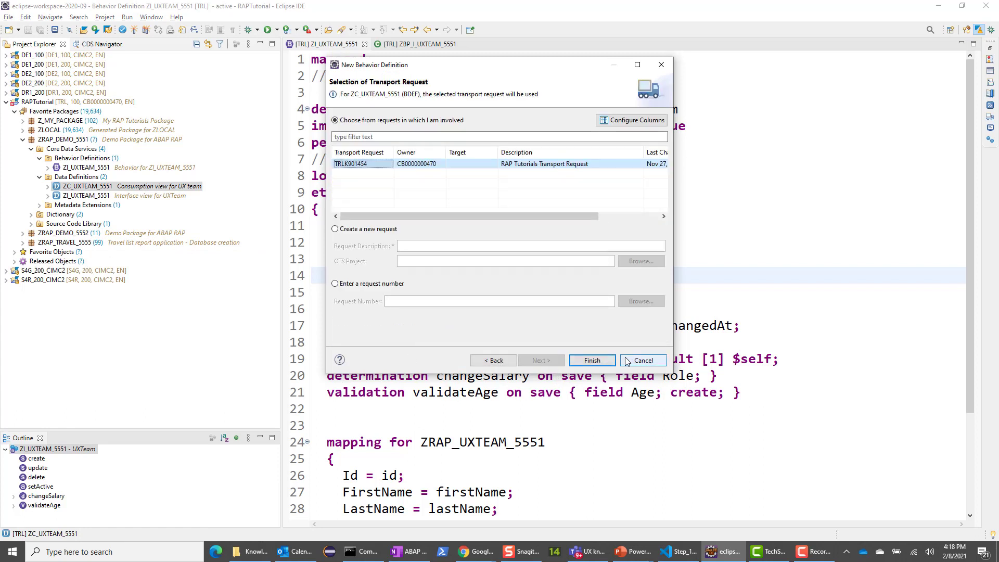
{"action": "left_click", "coordinate": [590, 360]}
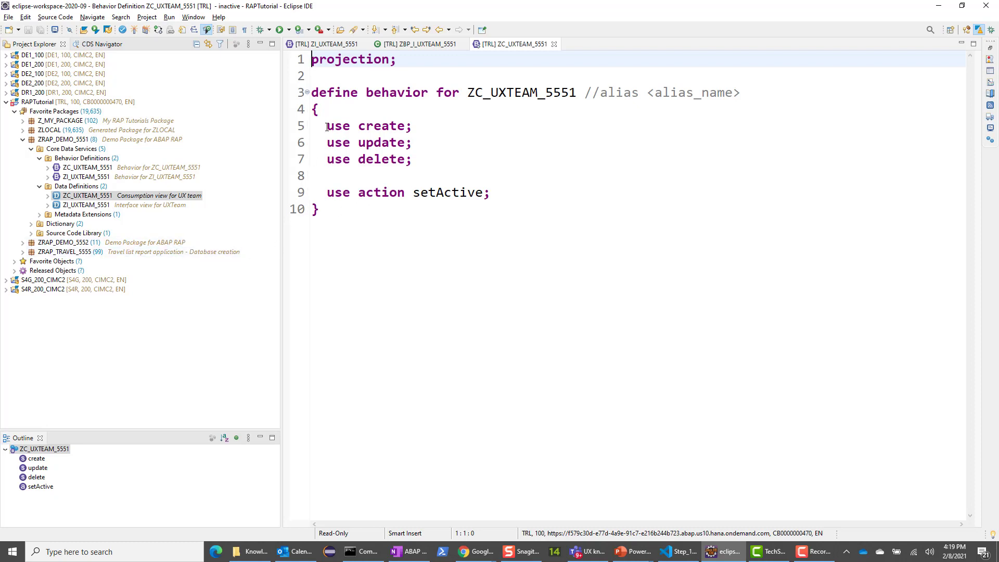
{"action": "double_click", "coordinate": [368, 125]}
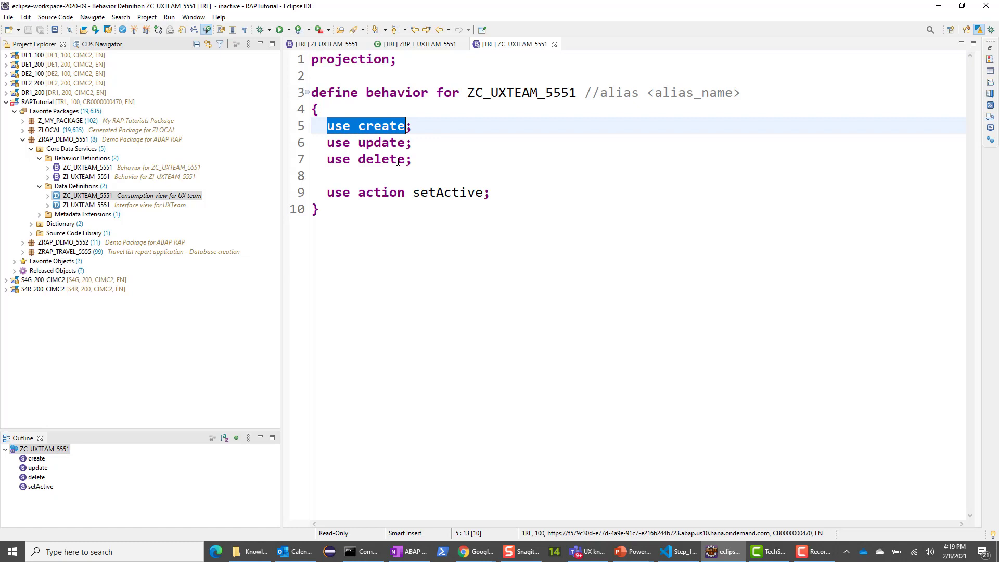
{"action": "mouse_move", "coordinate": [452, 201]}
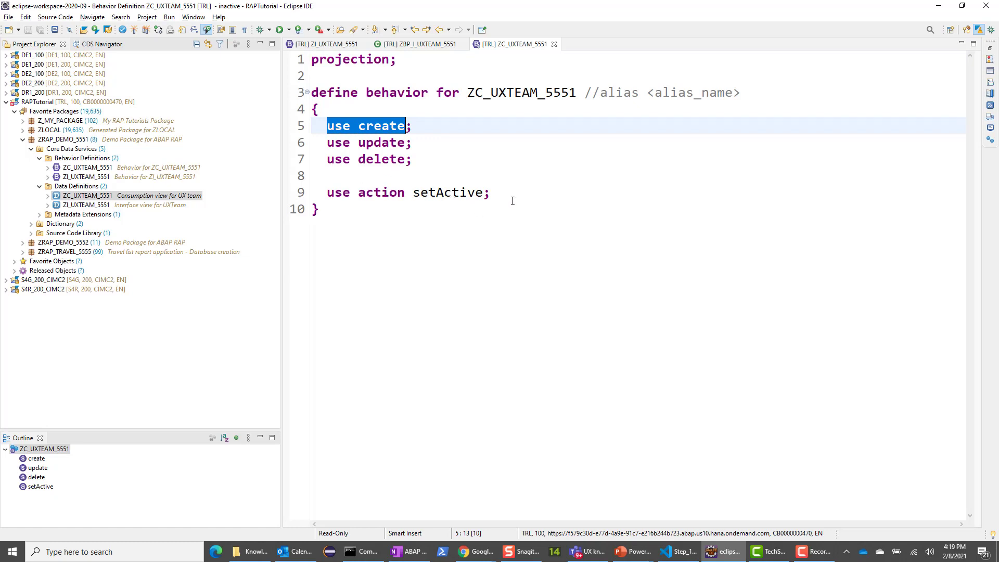
{"action": "mouse_move", "coordinate": [337, 171]}
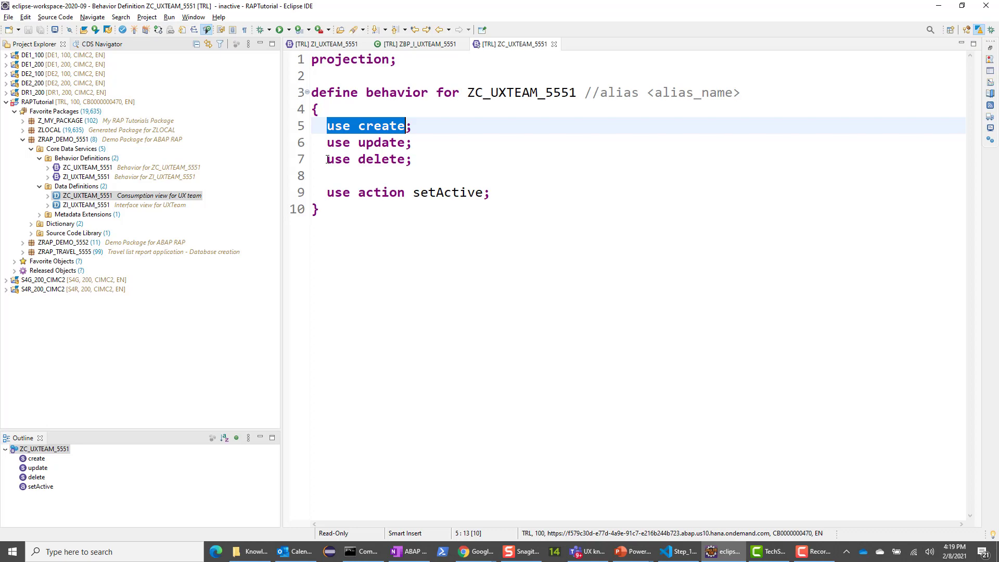
{"action": "key", "text": "alt+tab"}
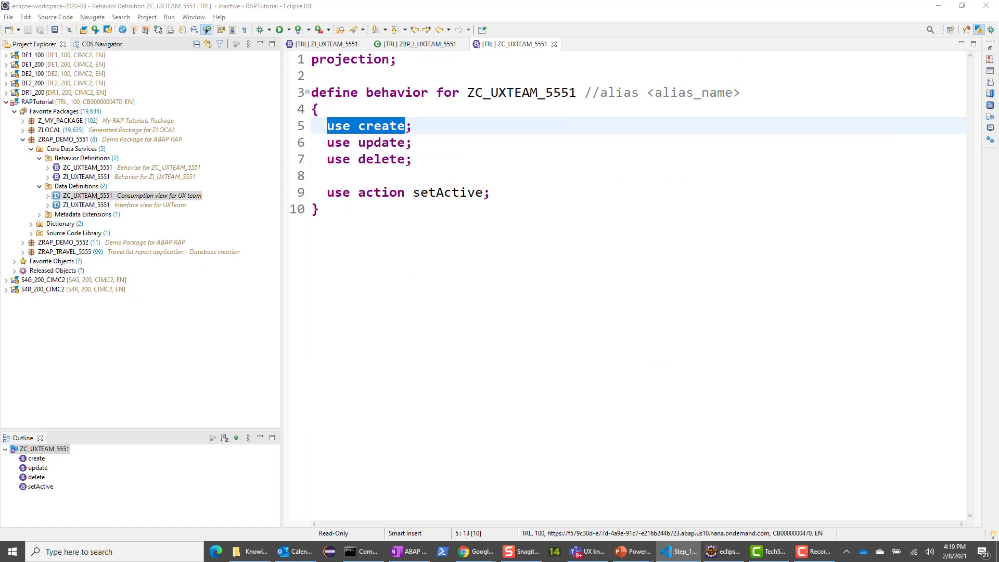
{"action": "mouse_move", "coordinate": [598, 91]}
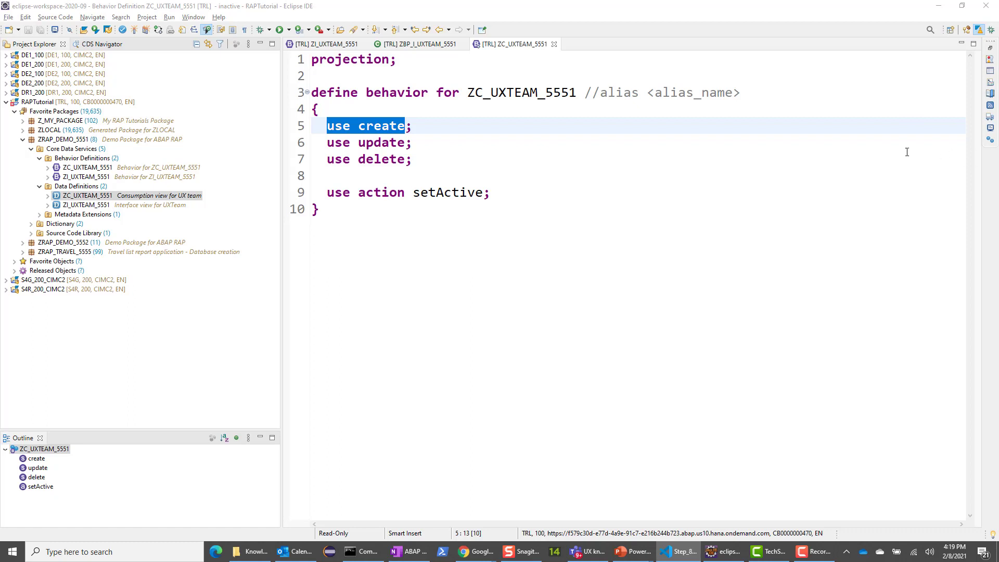
Uncomment the line-3 alias and set it to UXTeam, add 'use etag', and save.
{"action": "left_click", "coordinate": [599, 93]}
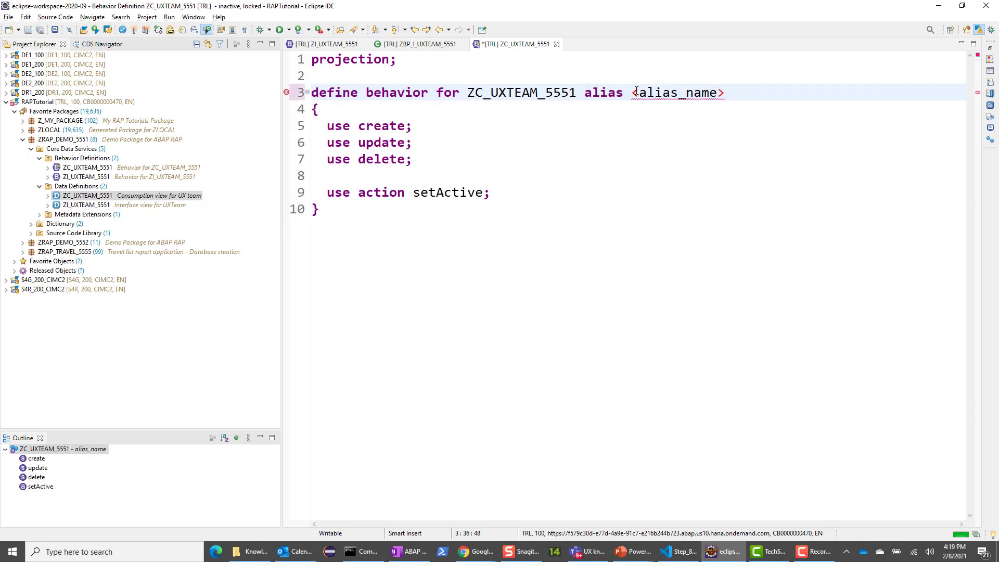
{"action": "double_click", "coordinate": [677, 93]}
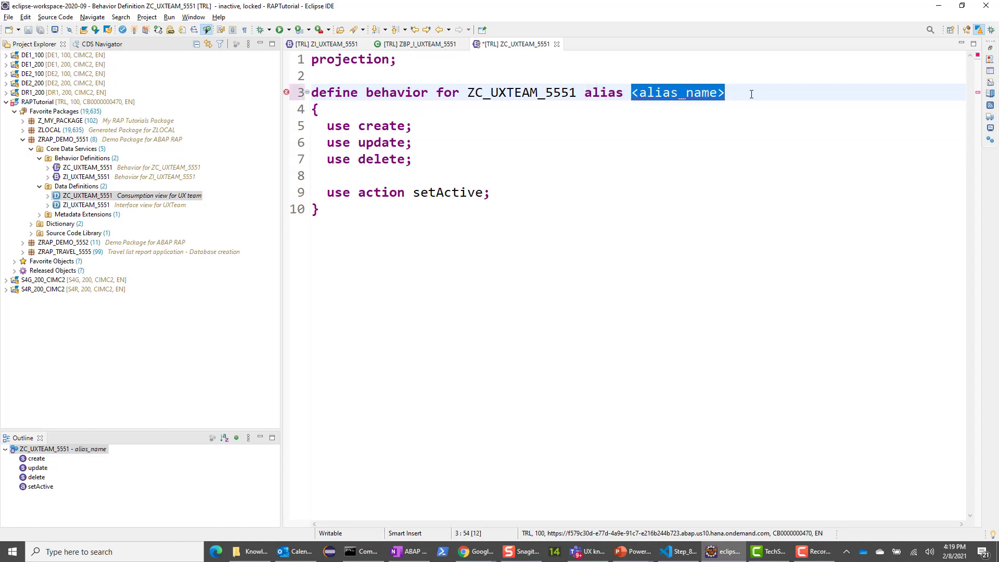
{"action": "type", "text": "UXTea"}
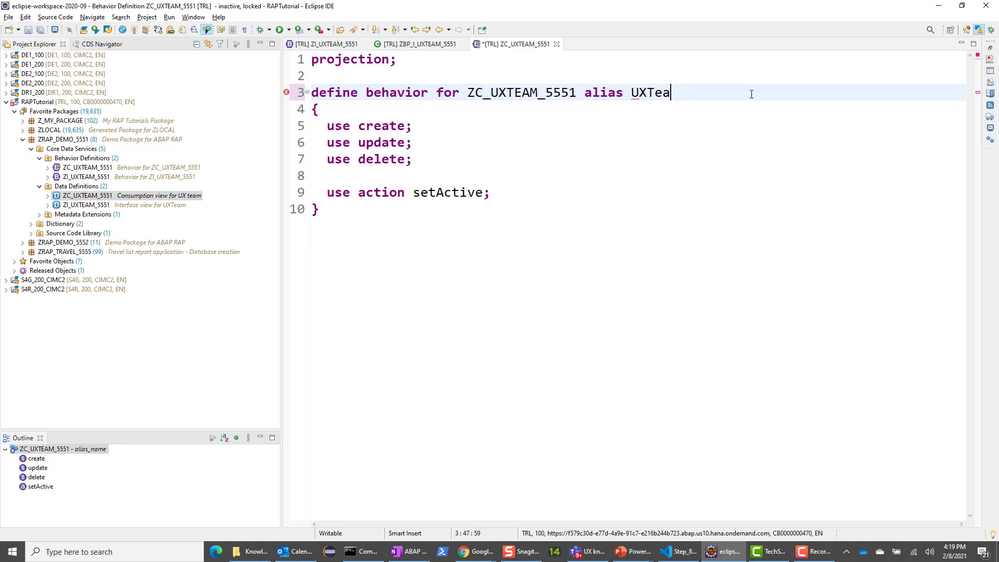
{"action": "type", "text": "m"}
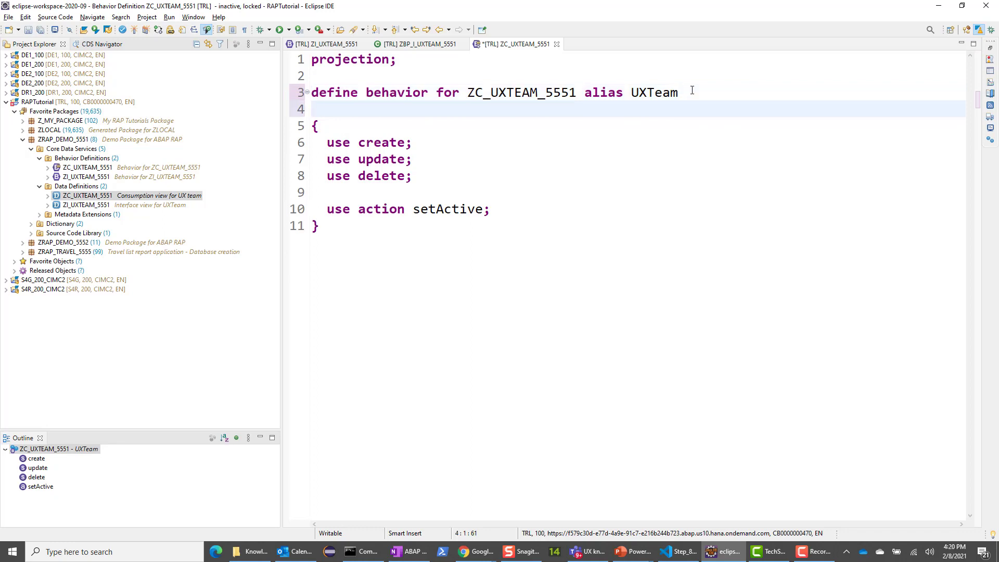
{"action": "type", "text": "use etag"}
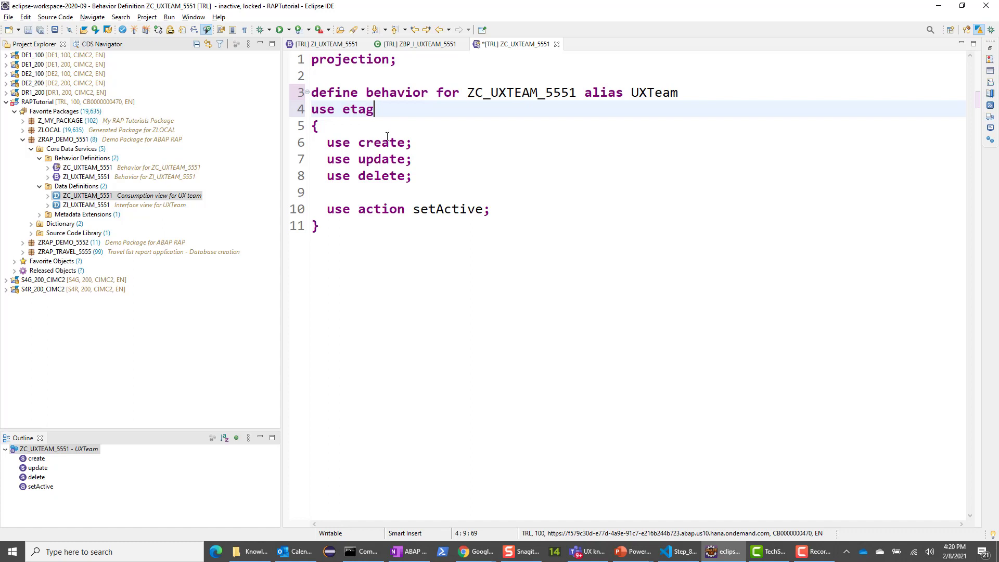
{"action": "key", "text": "ctrl+s"}
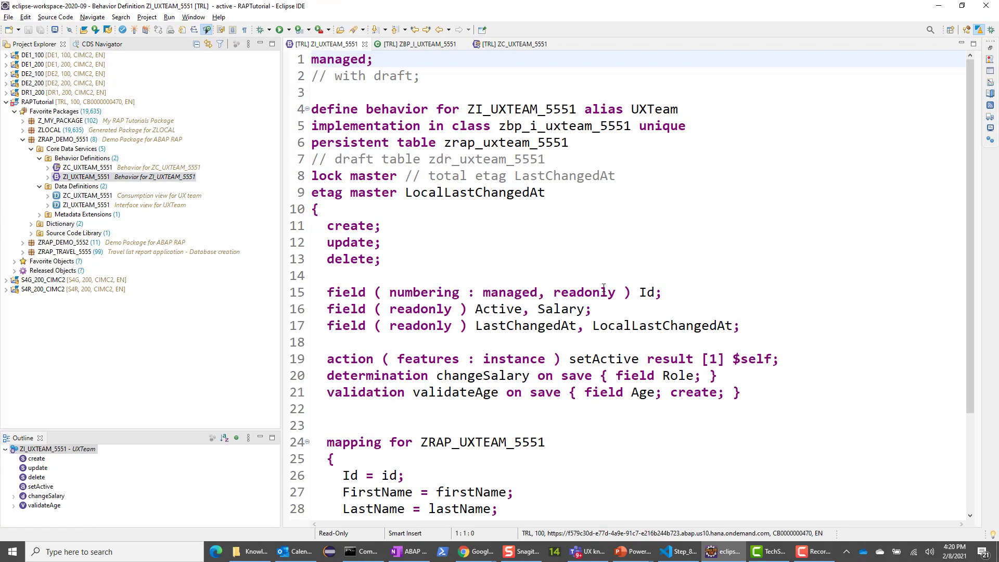
Compare the projection with ZI_UXTEAM_5551, check validateAge, and keep 'use action setActive'.
{"action": "scroll", "scroll_direction": "down", "scroll_amount": 3}
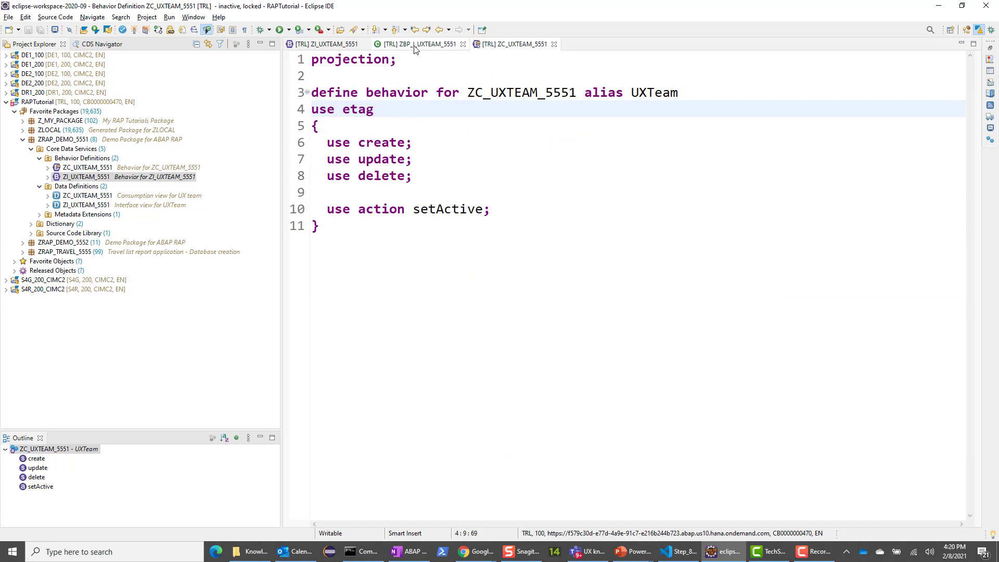
{"action": "left_click", "coordinate": [414, 43]}
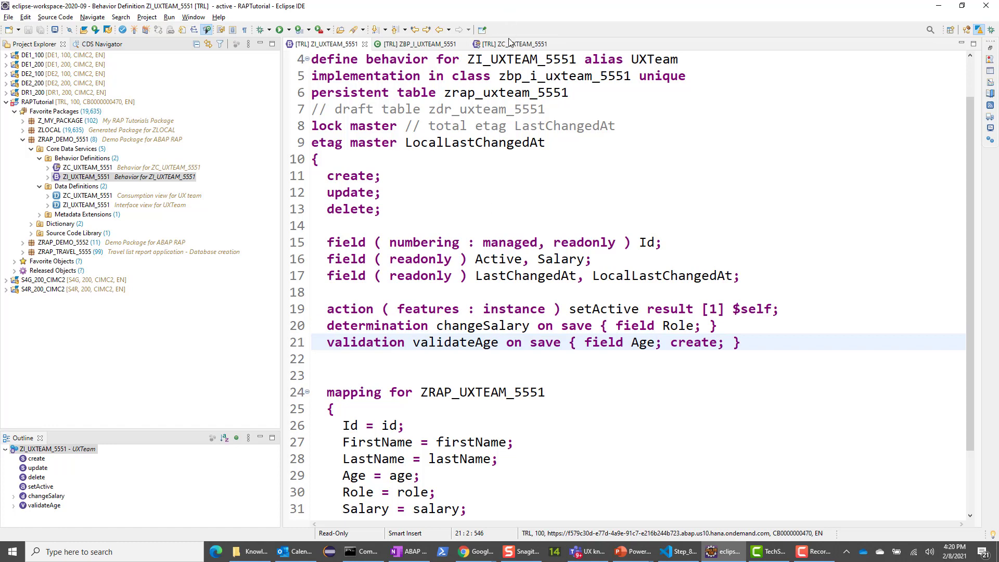
{"action": "left_click", "coordinate": [510, 44]}
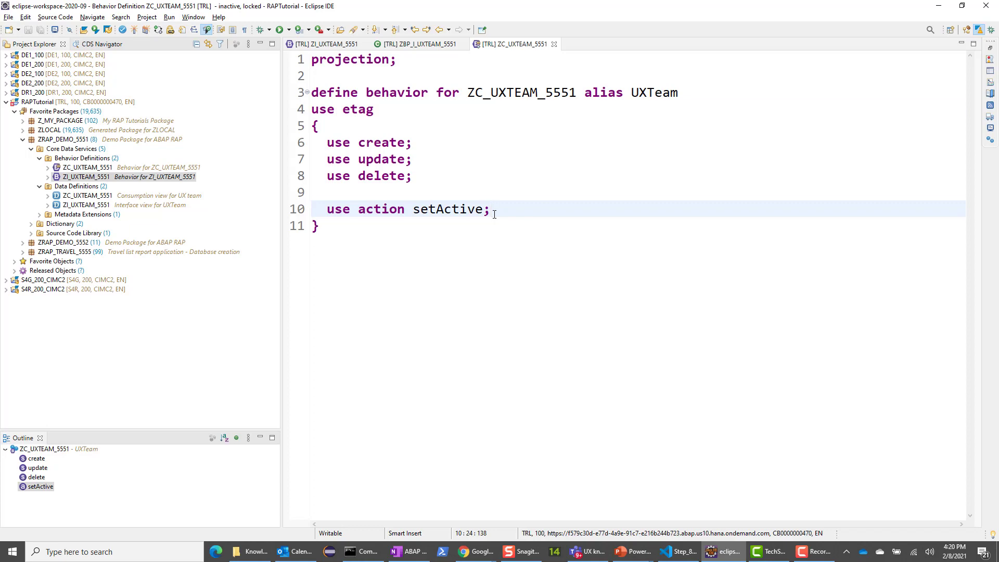
{"action": "left_click", "coordinate": [490, 208]}
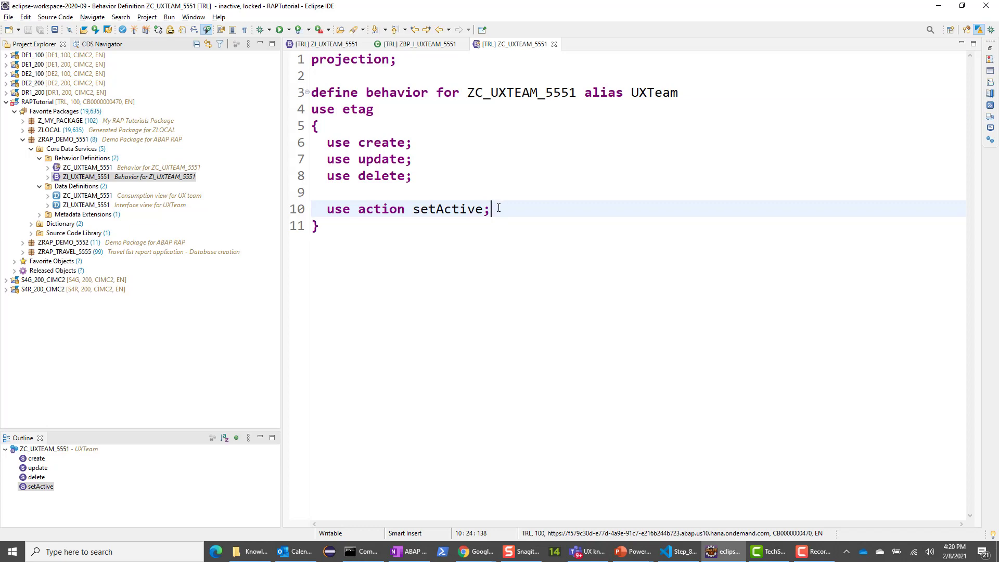
{"action": "left_click", "coordinate": [326, 43]}
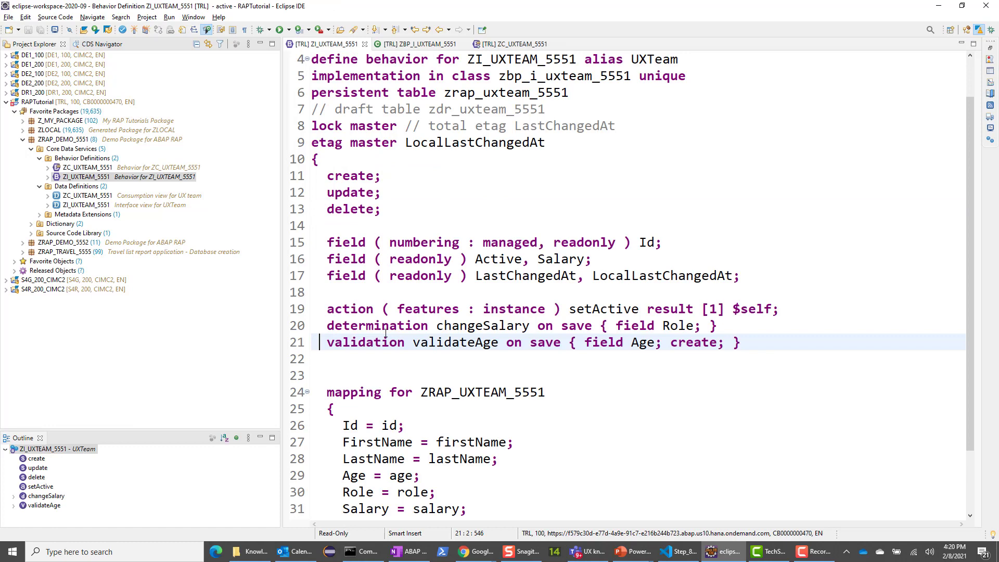
{"action": "mouse_move", "coordinate": [449, 354]}
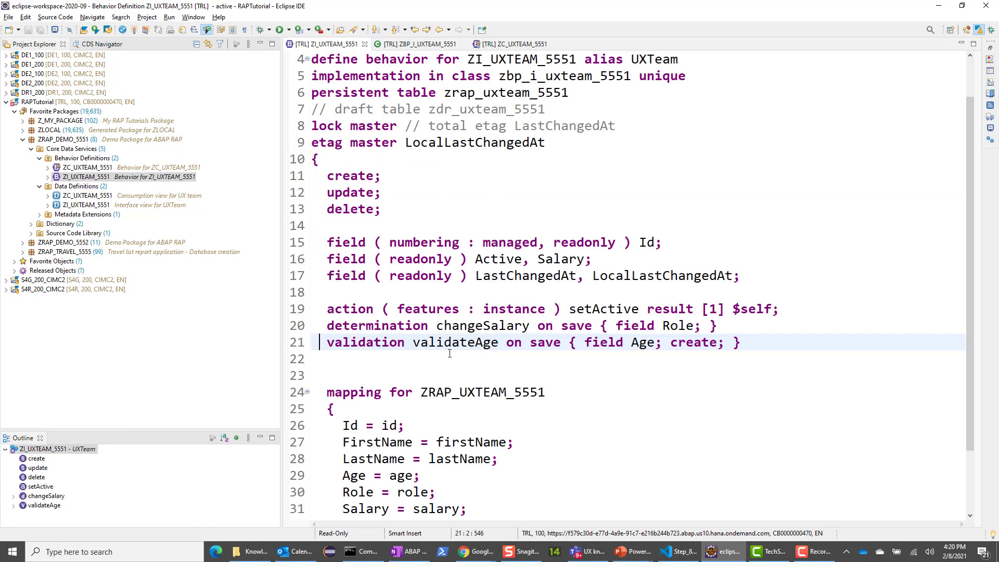
{"action": "mouse_move", "coordinate": [446, 351]}
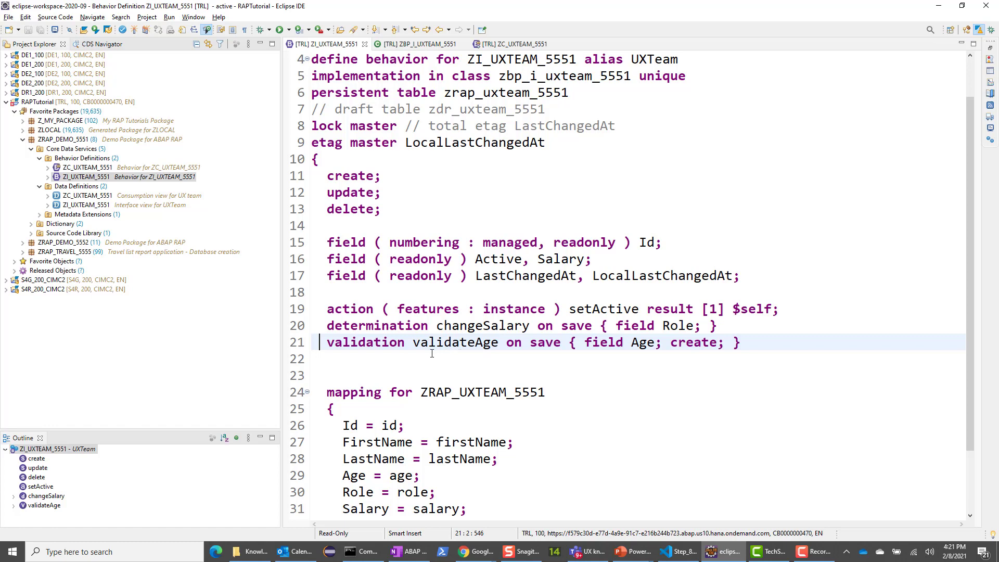
{"action": "double_click", "coordinate": [449, 342]}
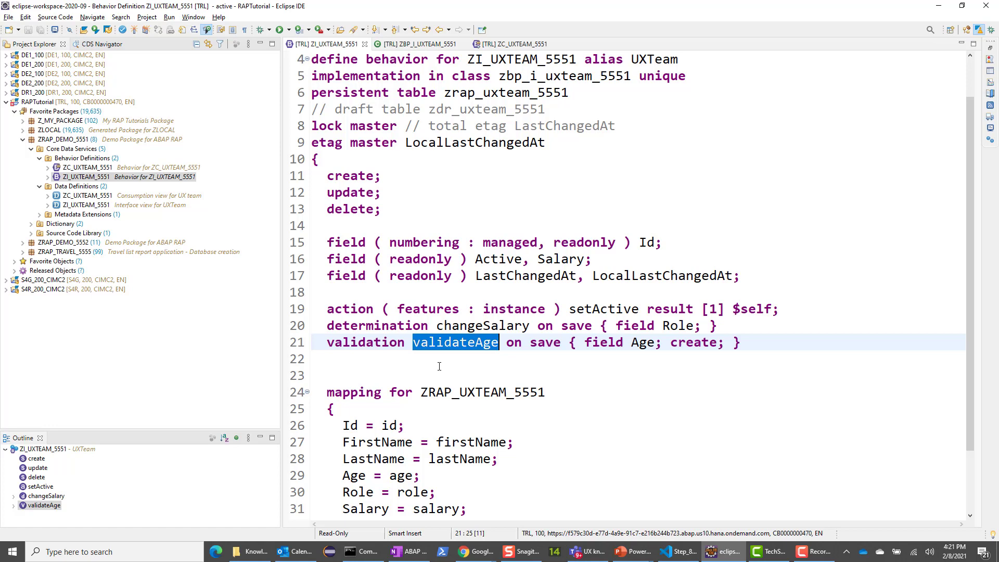
{"action": "left_click", "coordinate": [509, 43]}
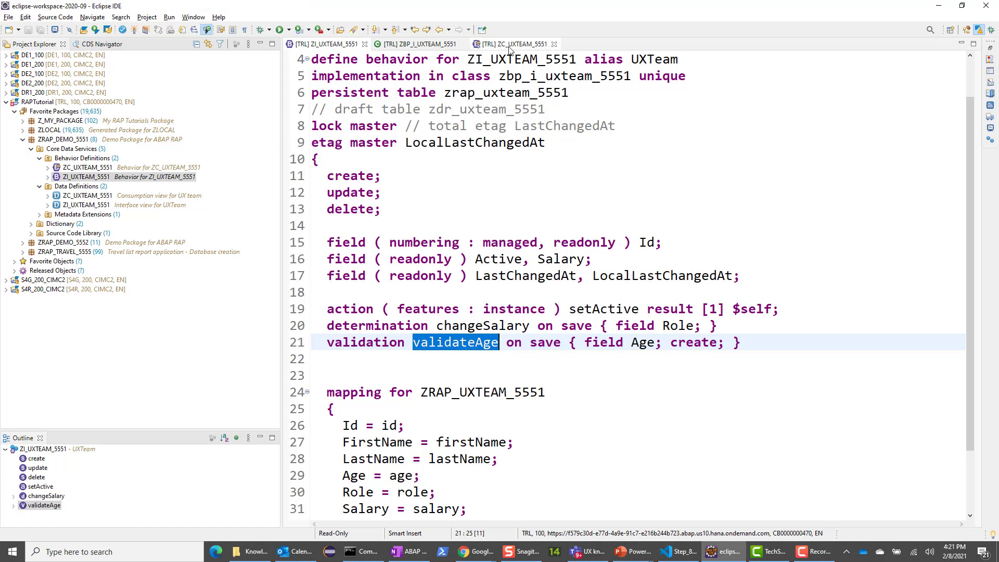
{"action": "left_click", "coordinate": [513, 44]}
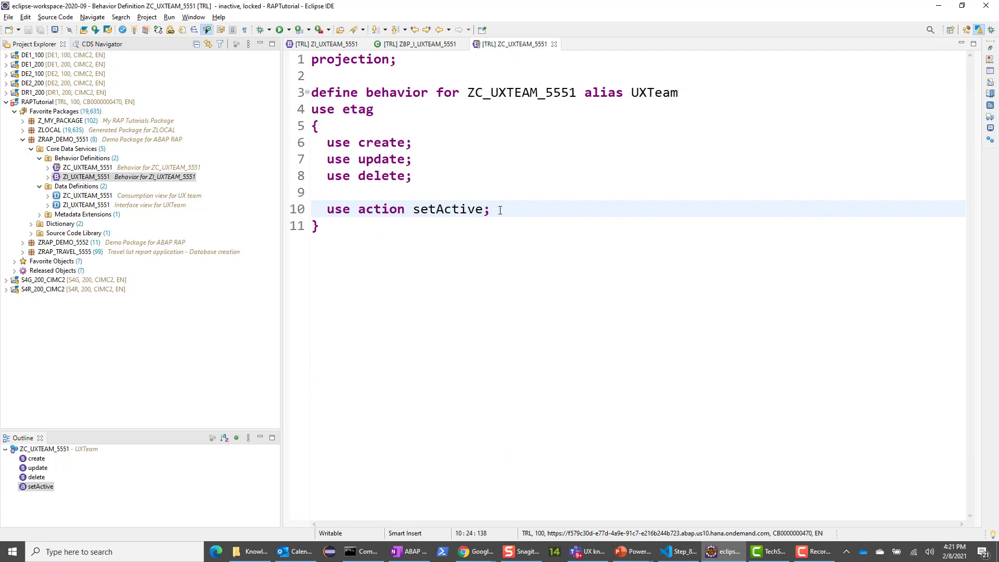
{"action": "left_click", "coordinate": [492, 209]}
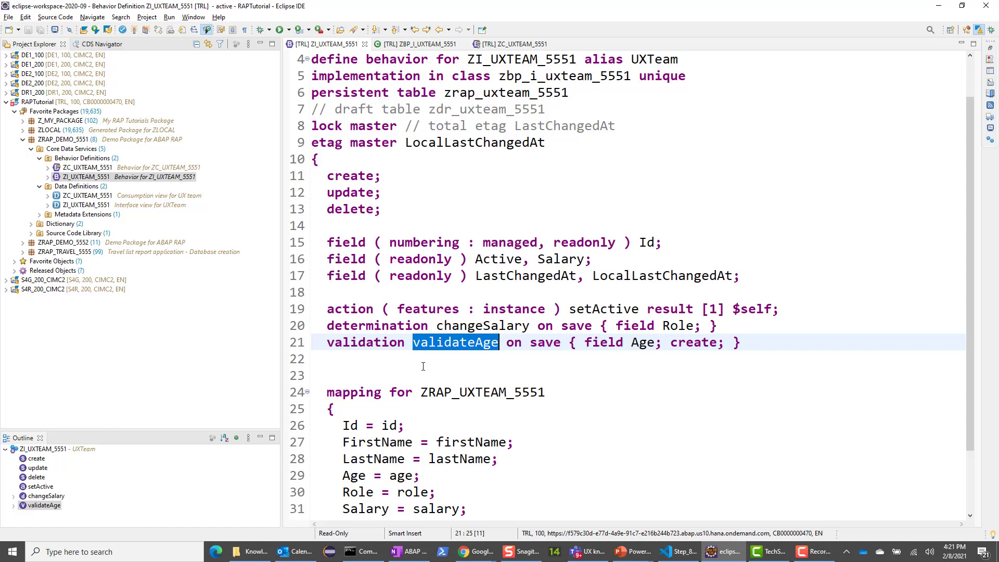
{"action": "mouse_move", "coordinate": [467, 312]}
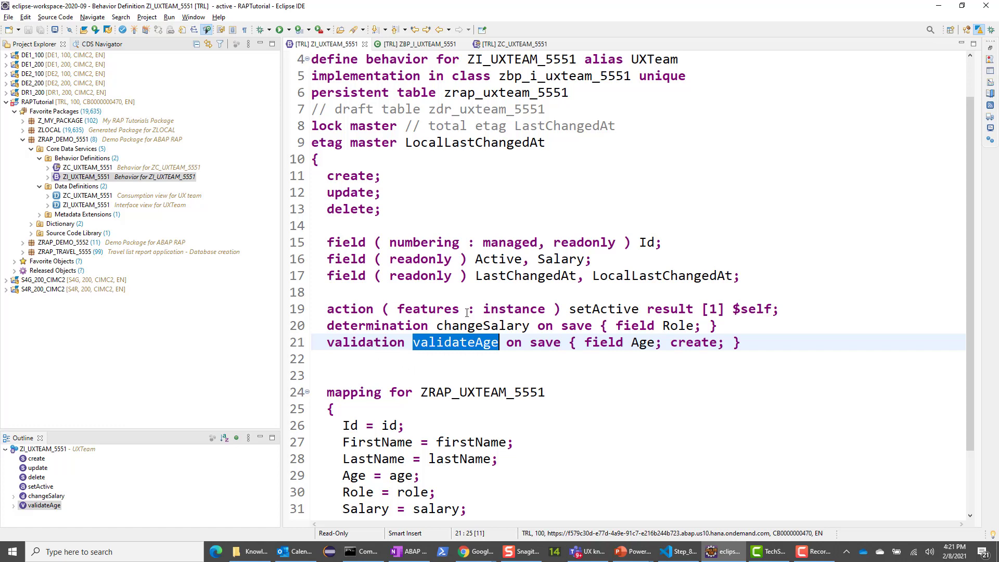
{"action": "left_click", "coordinate": [508, 44]}
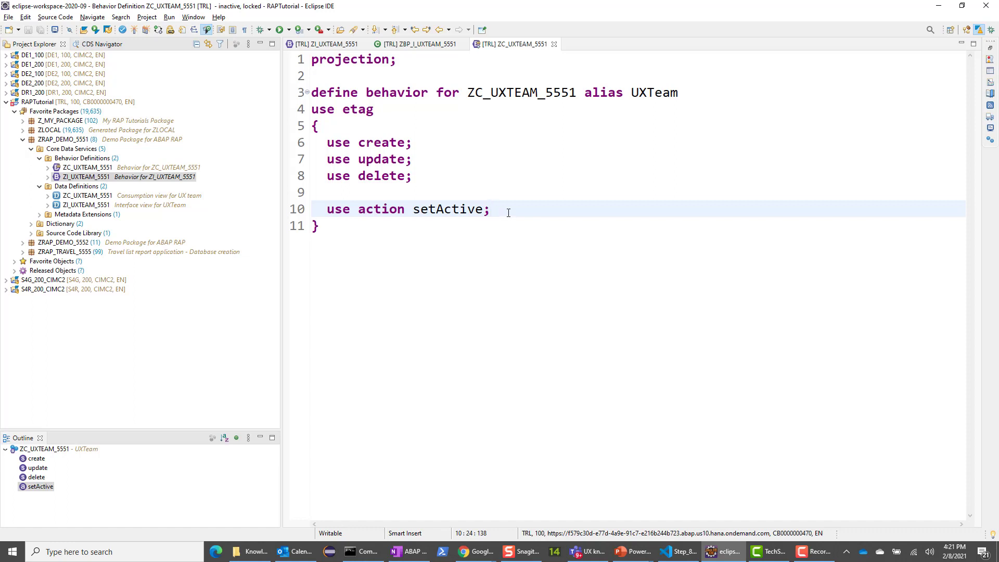
{"action": "mouse_move", "coordinate": [505, 212]}
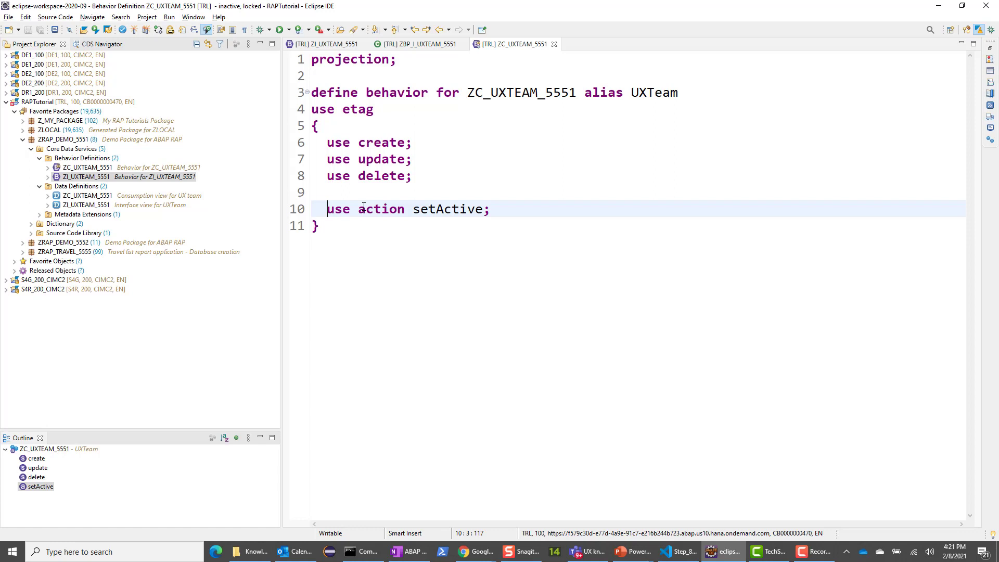
Insert a '//' comment, then save and activate the ZC_UXTEAM_5551 projection behavior definition.
{"action": "type", "text": "//"}
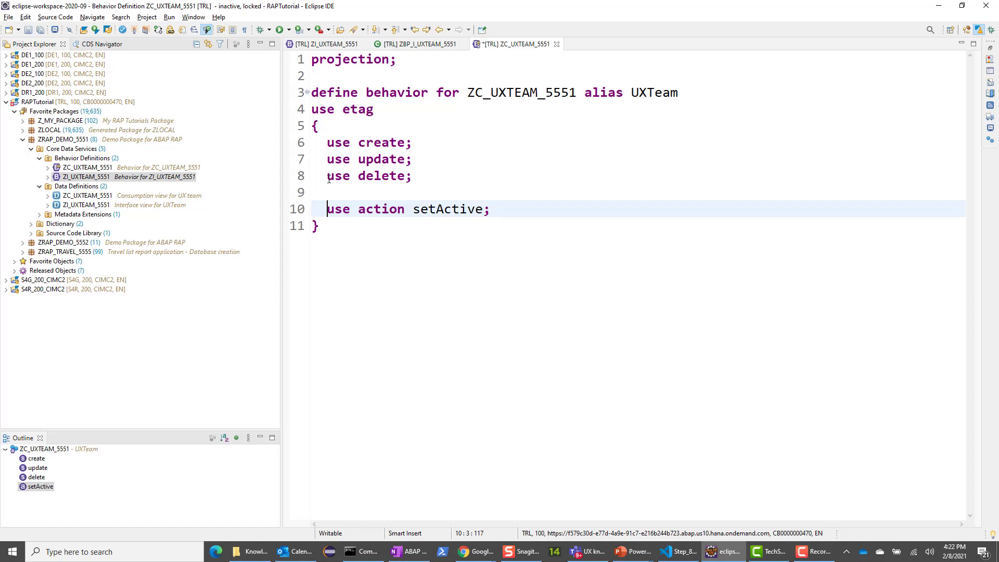
{"action": "mouse_move", "coordinate": [418, 264]}
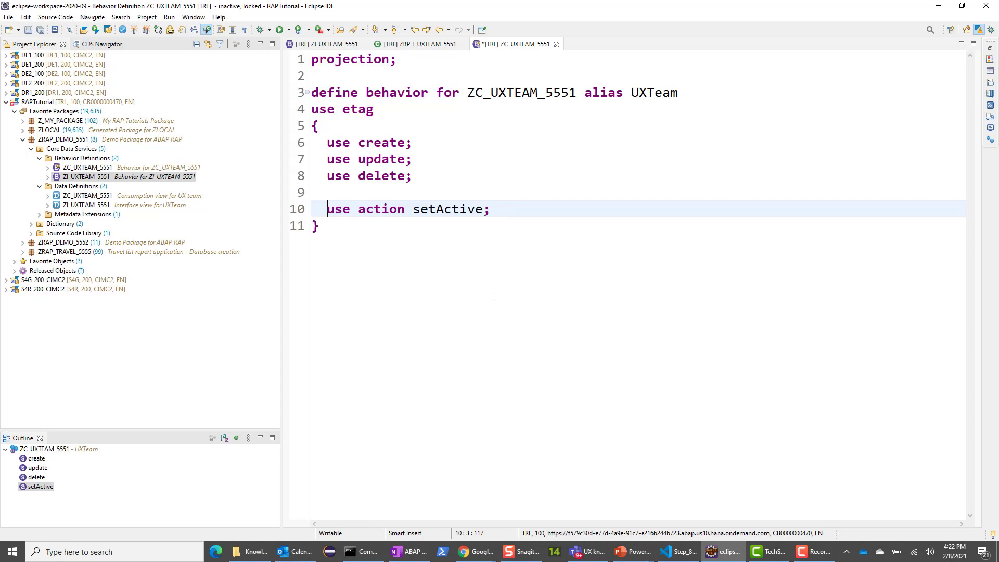
{"action": "mouse_move", "coordinate": [490, 286]}
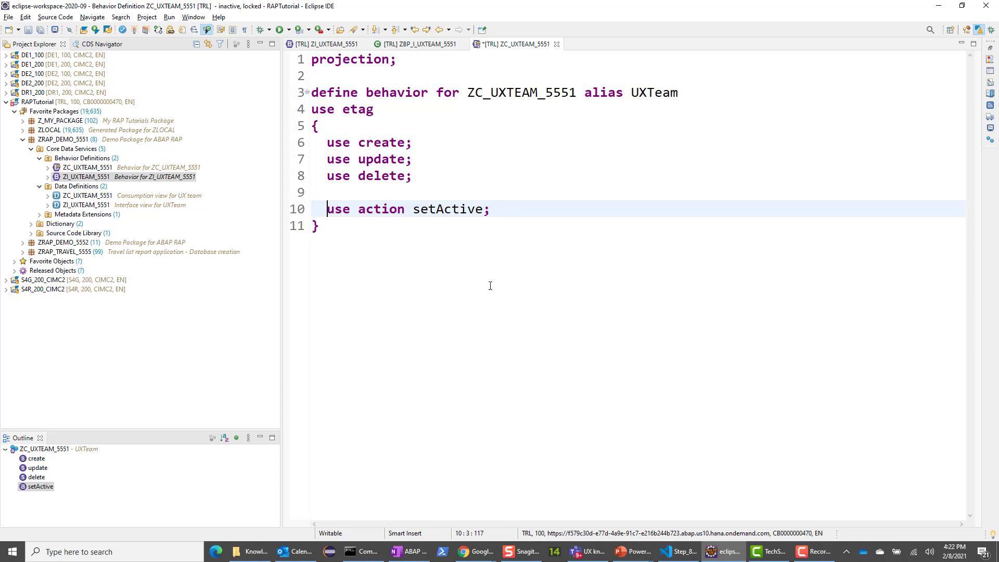
{"action": "mouse_move", "coordinate": [485, 288]}
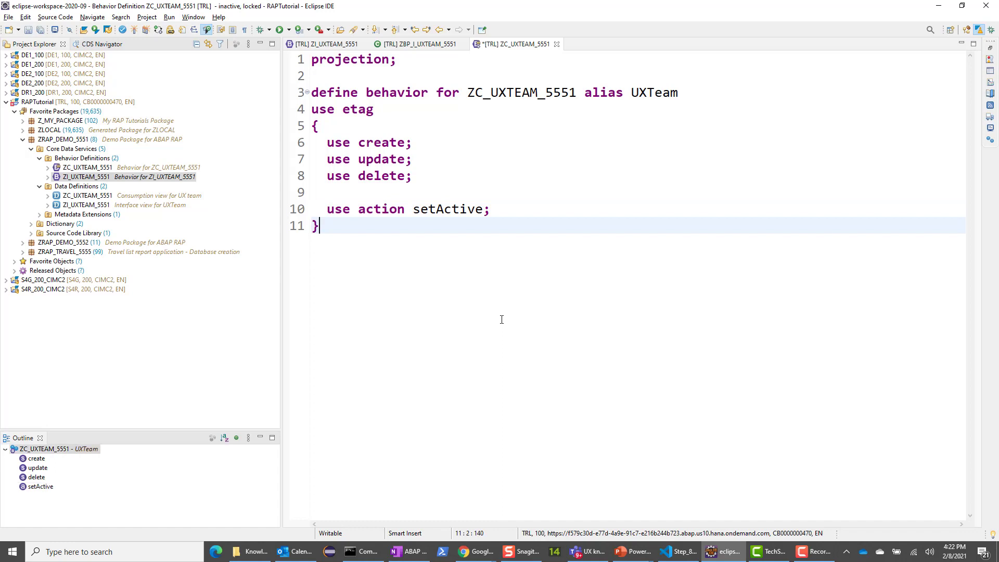
{"action": "key", "text": "ctrl+s"}
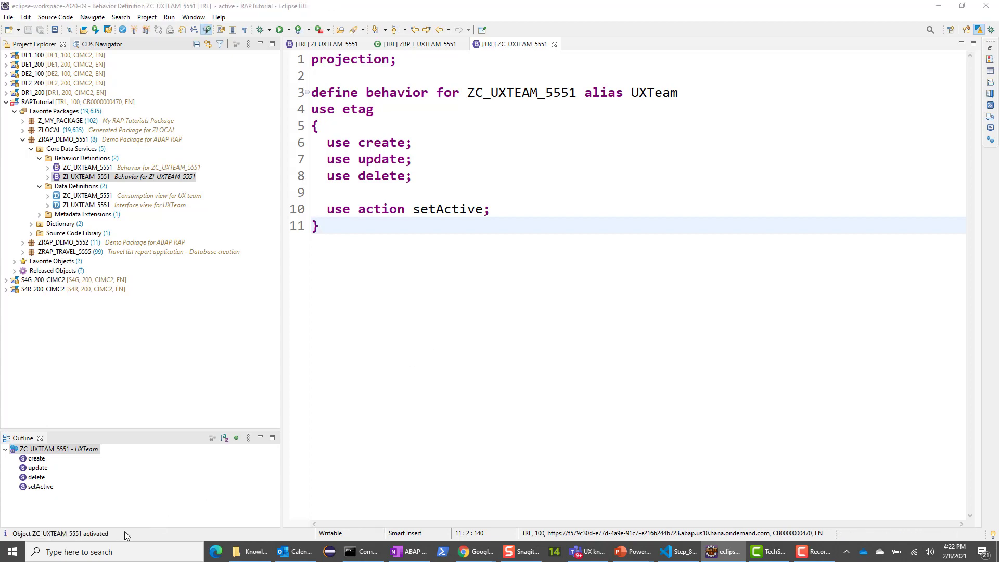
{"action": "key", "text": "alt+tab"}
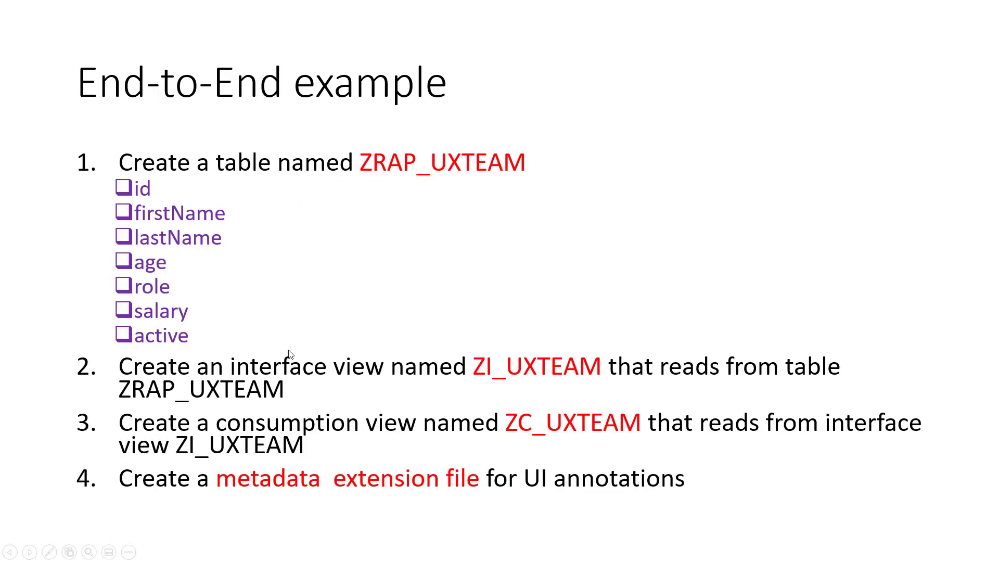
{"action": "mouse_move", "coordinate": [313, 392]}
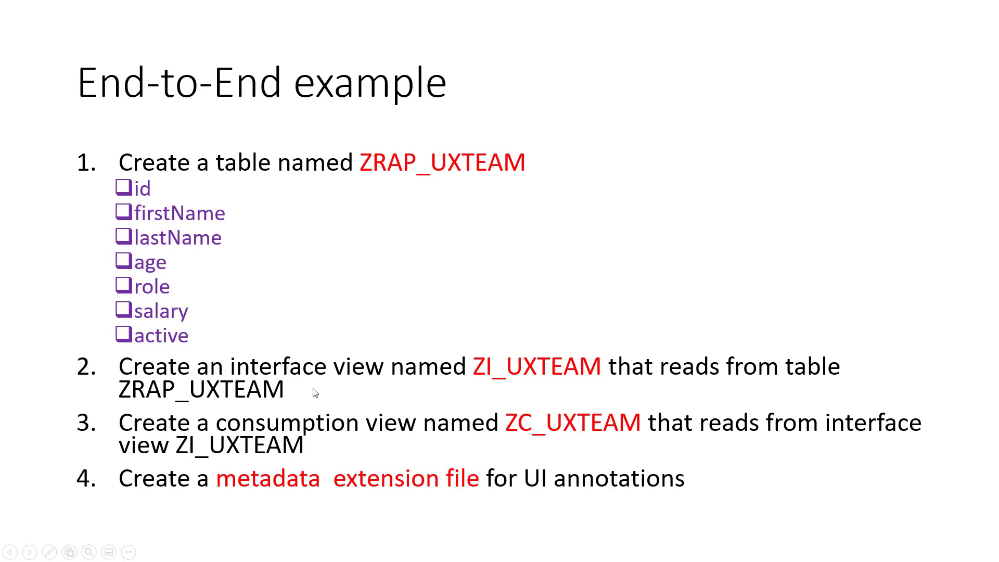